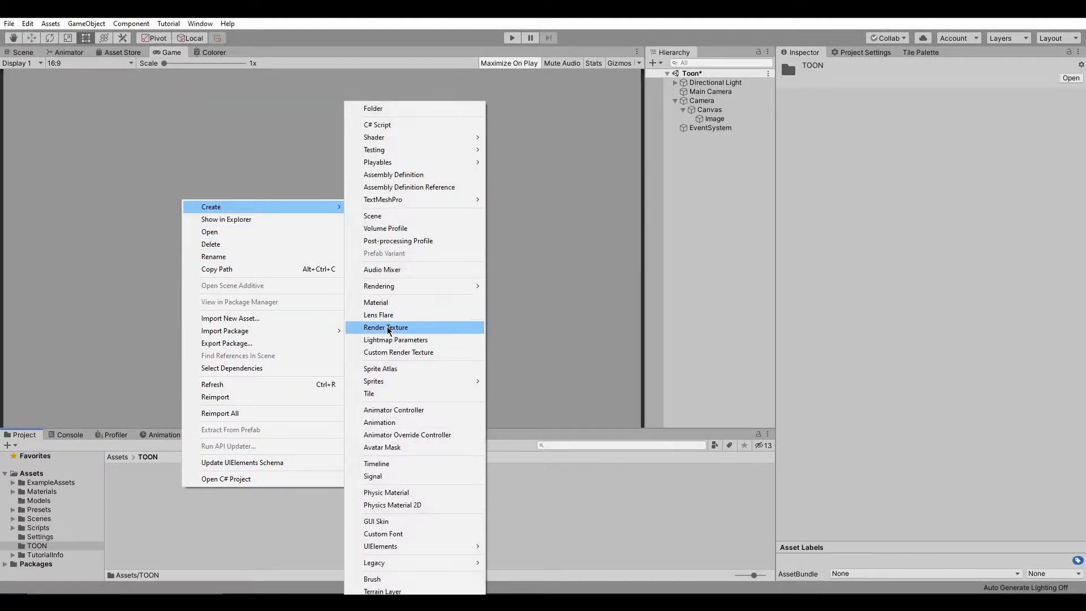
Step: Create render texture 'renderer' at 2080 x 1170 and select the Main Camera
click(385, 327)
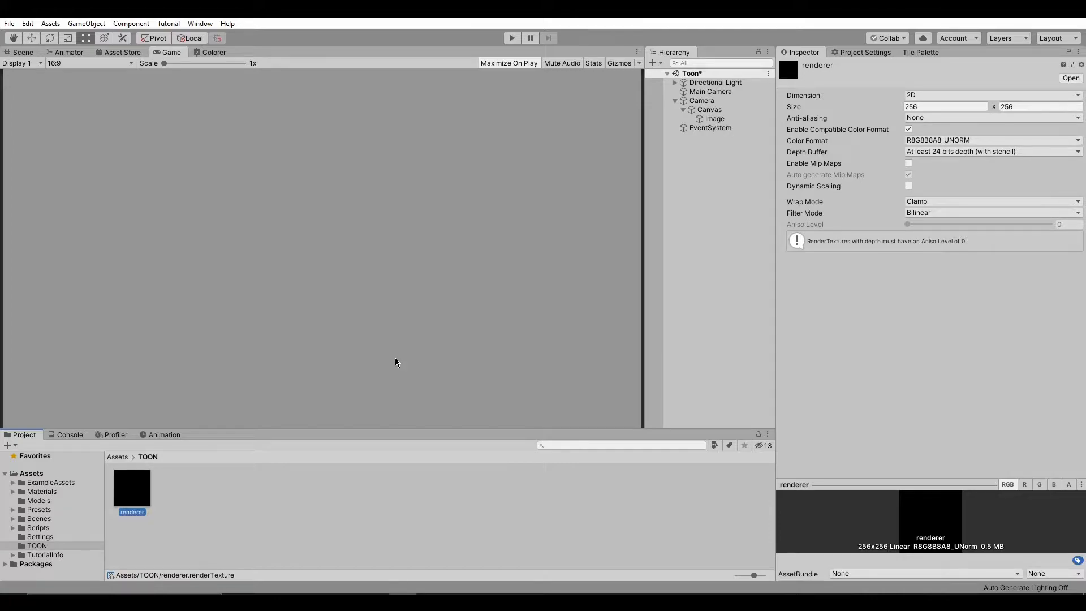
mouse_move(609, 428)
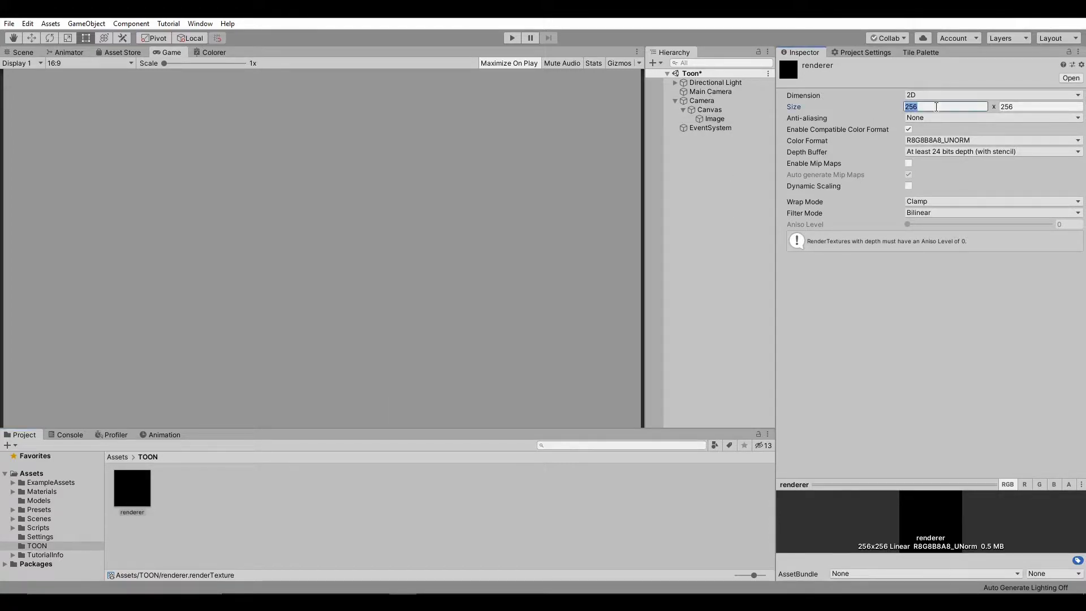
text(20)
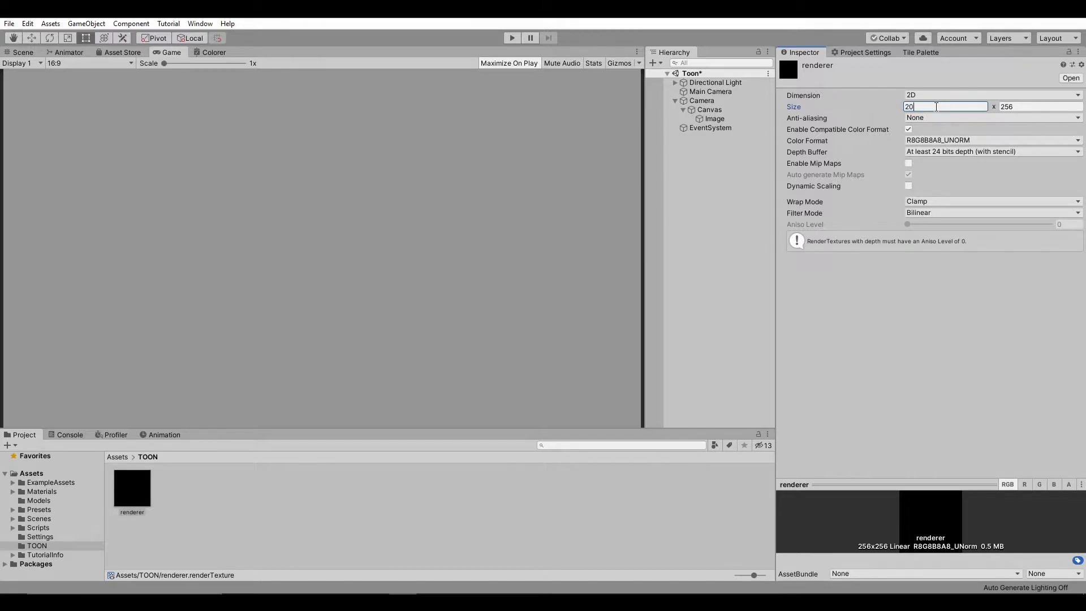
text(2080)
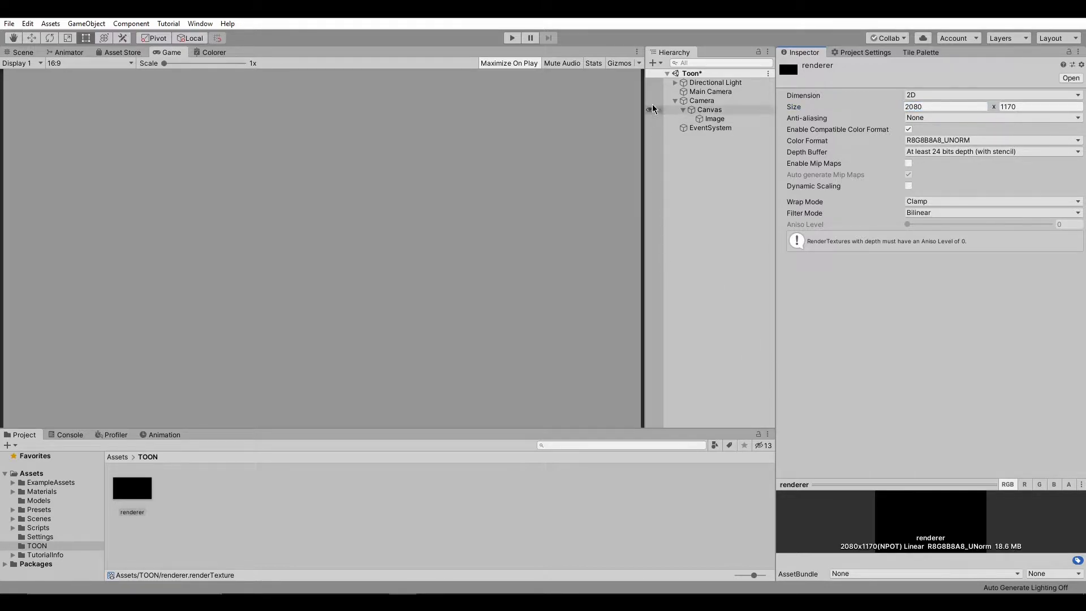
click(711, 92)
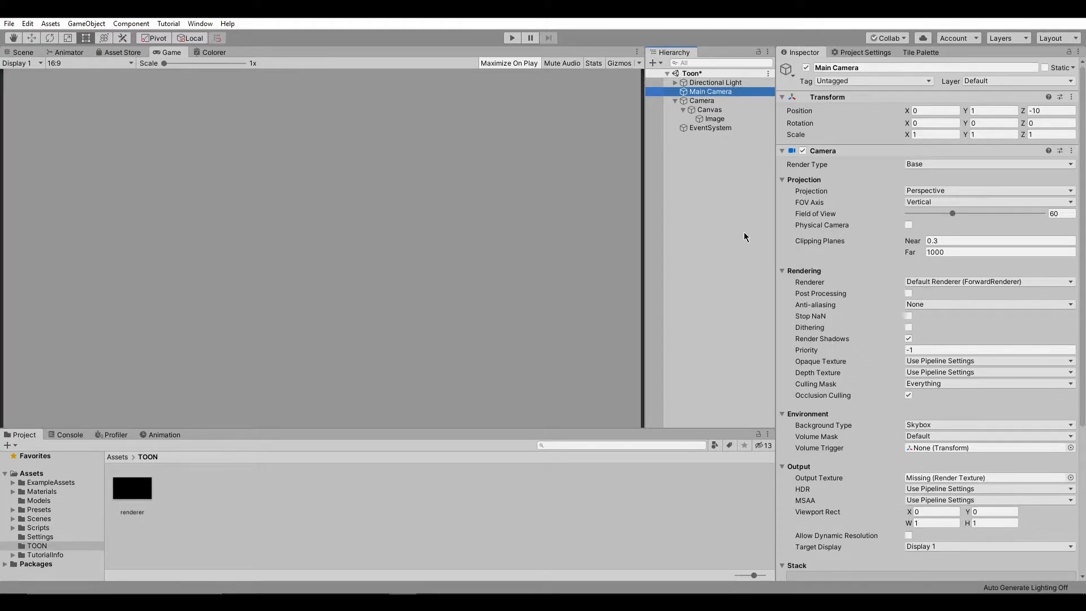
mouse_move(810, 344)
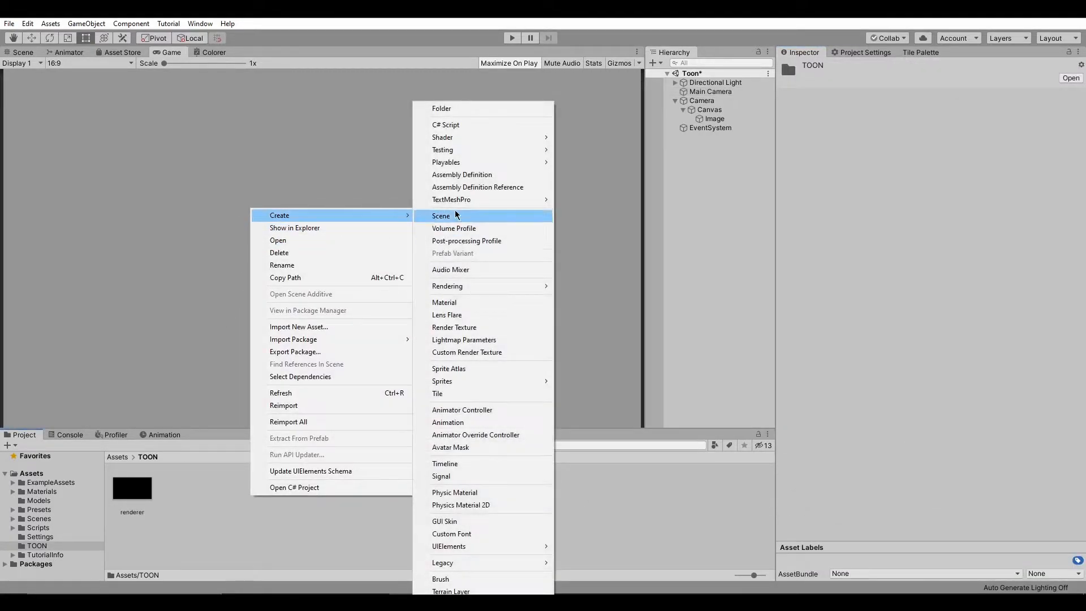
mouse_move(443, 137)
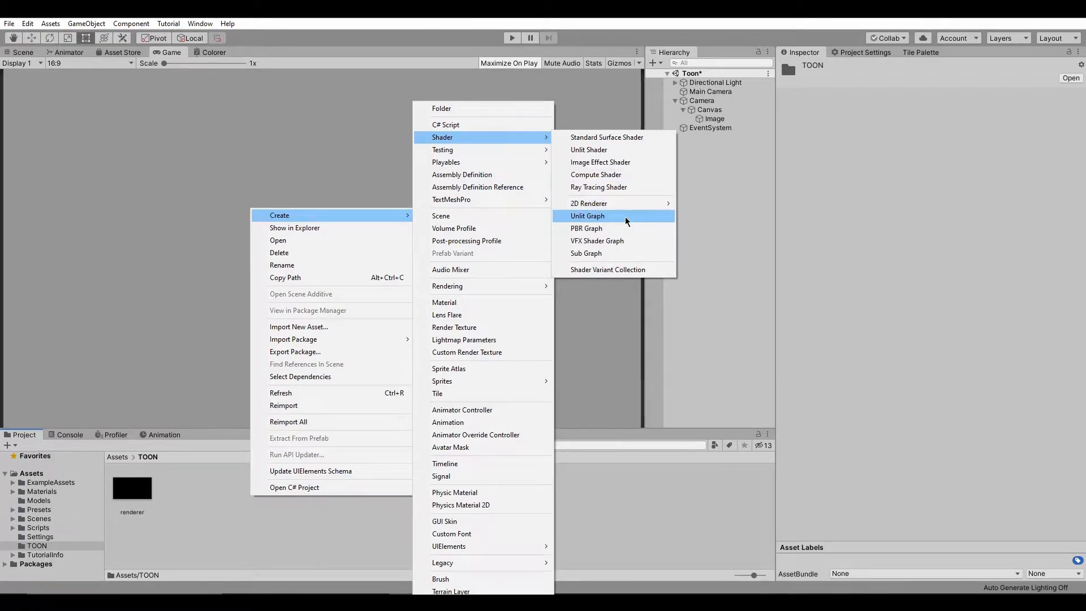
Step: Create an unlit shader graph named toony with a material using it
click(587, 215)
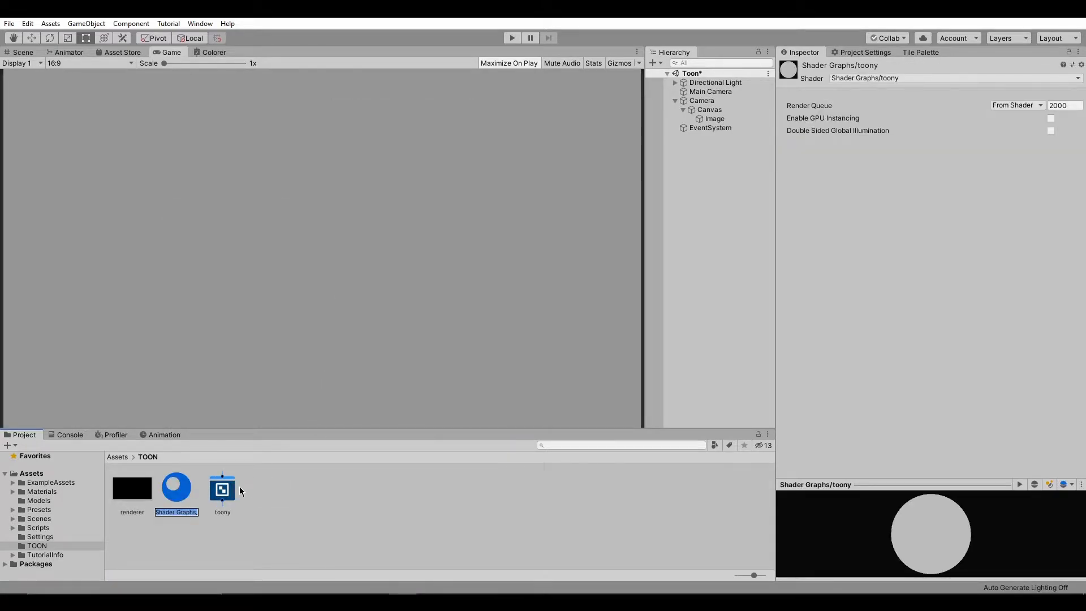
Step: Add a Texture2D property named render to the toony graph's Blackboard
double_click(223, 489)
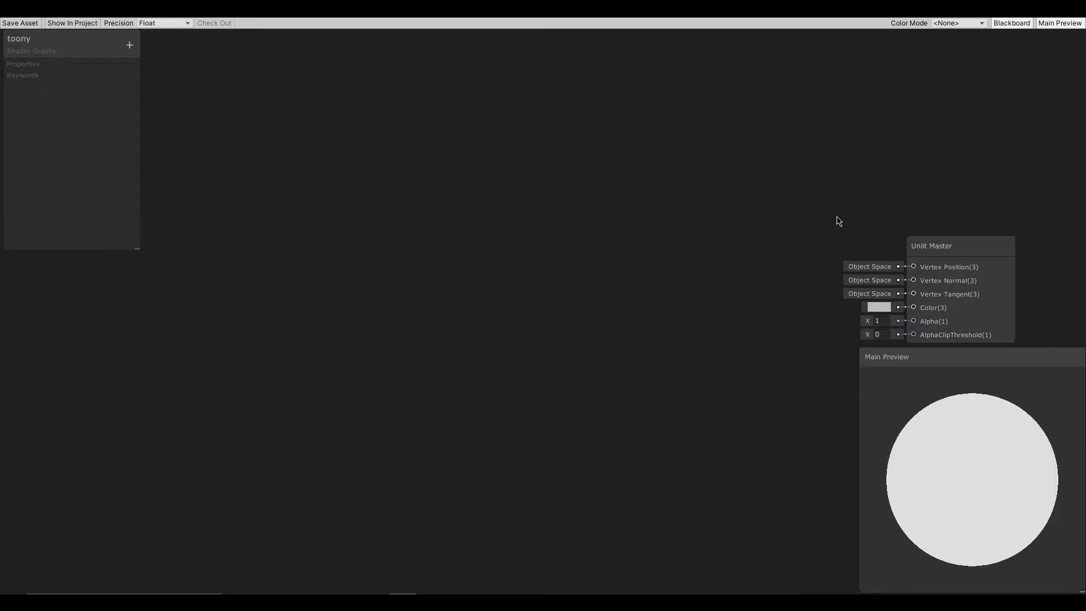
click(129, 45)
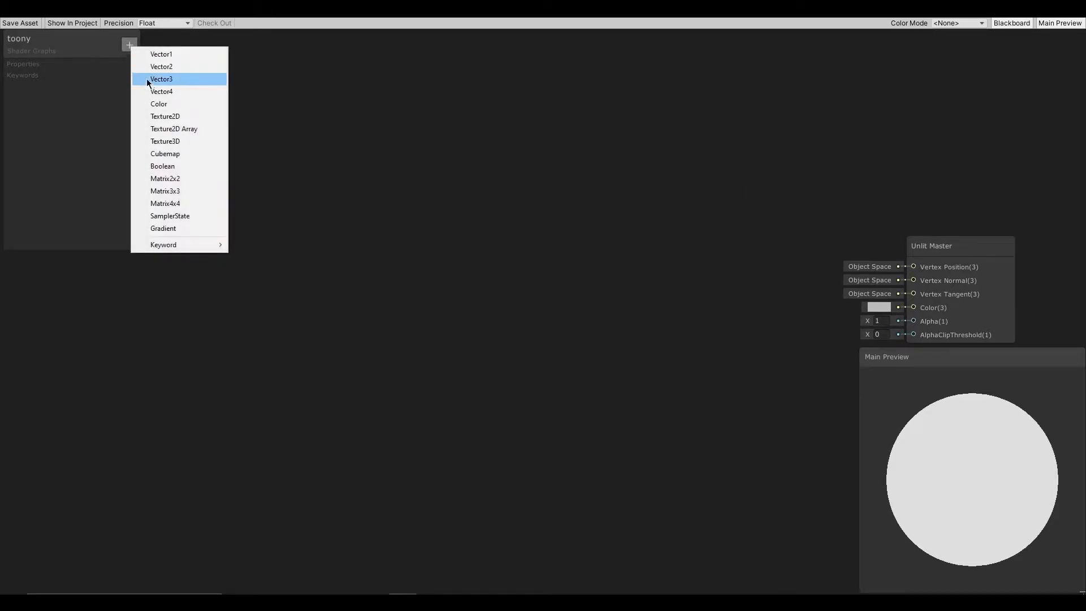
click(165, 116)
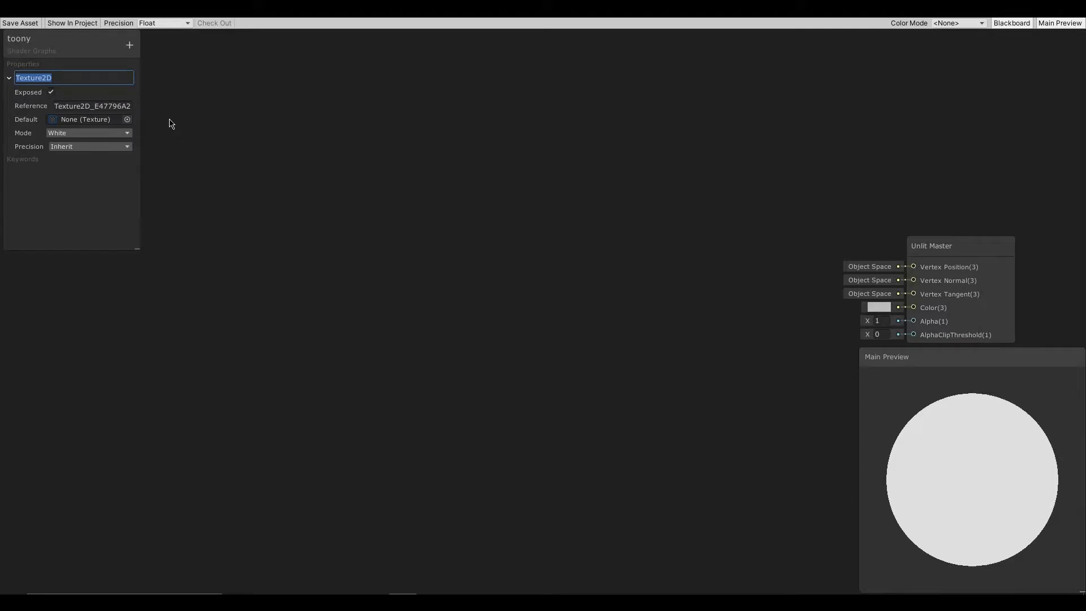
text(render)
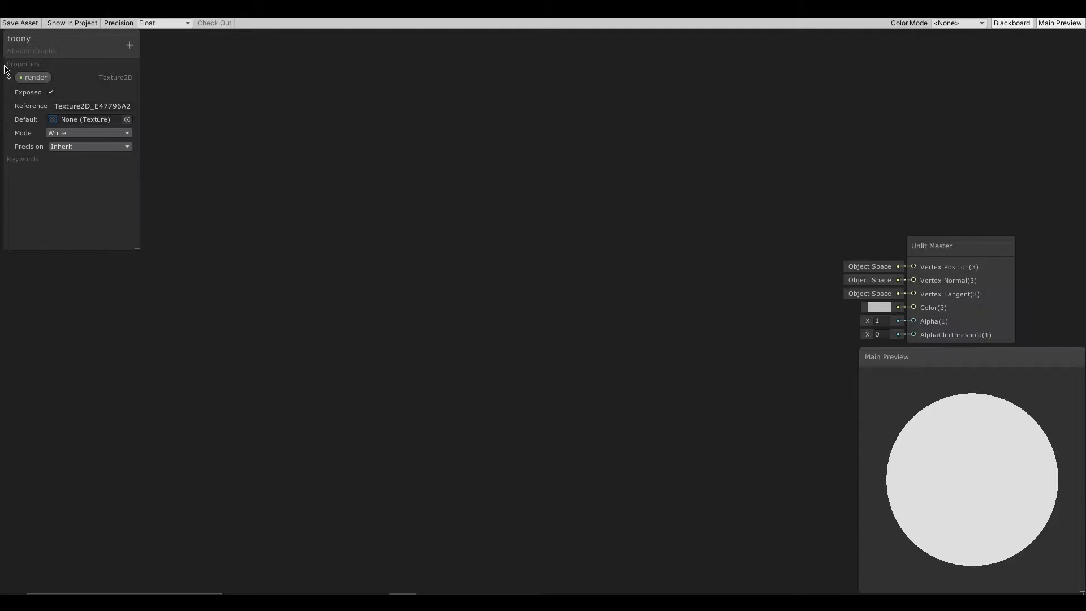
click(9, 77)
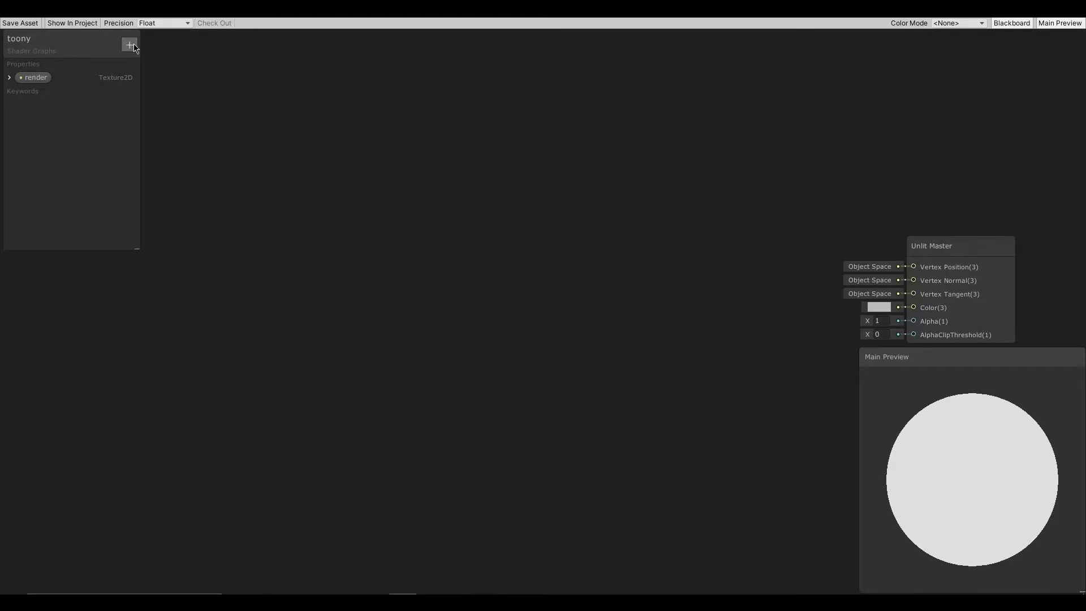
Step: Add a Gradient property to the Blackboard
click(129, 46)
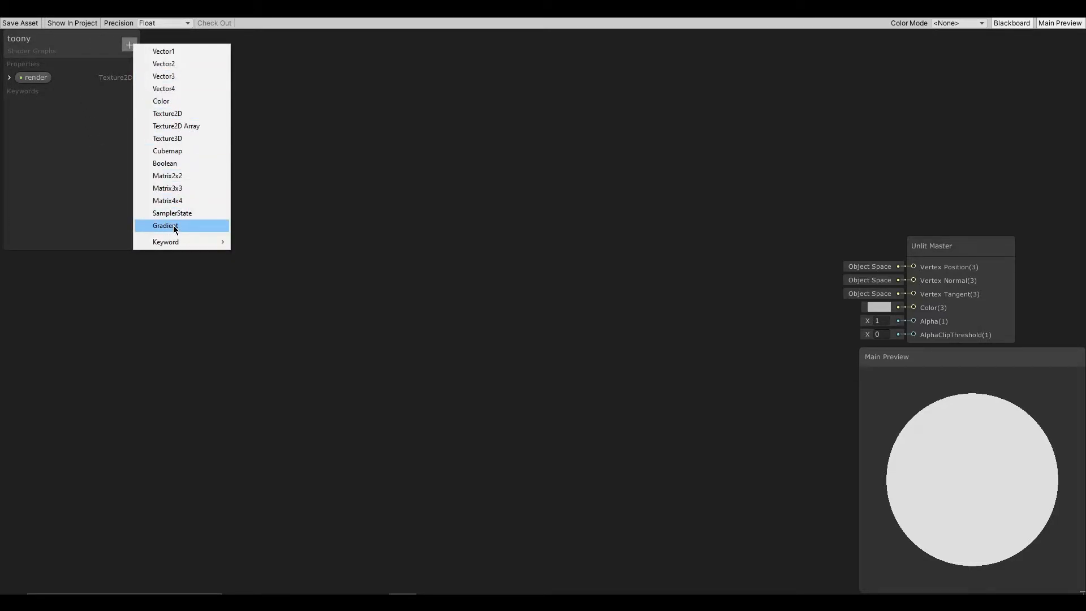
click(165, 225)
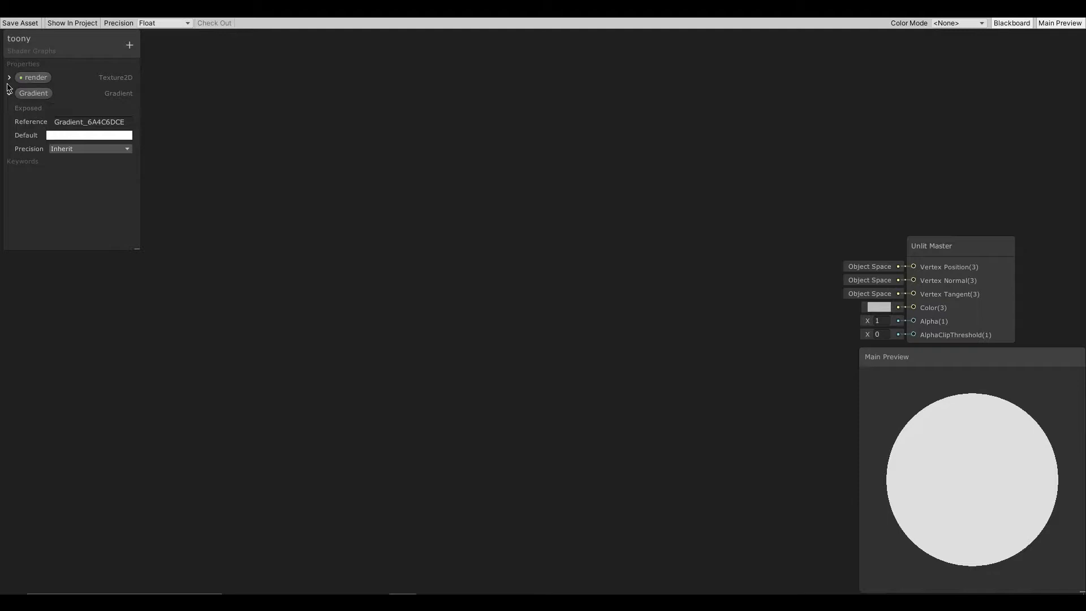
click(8, 93)
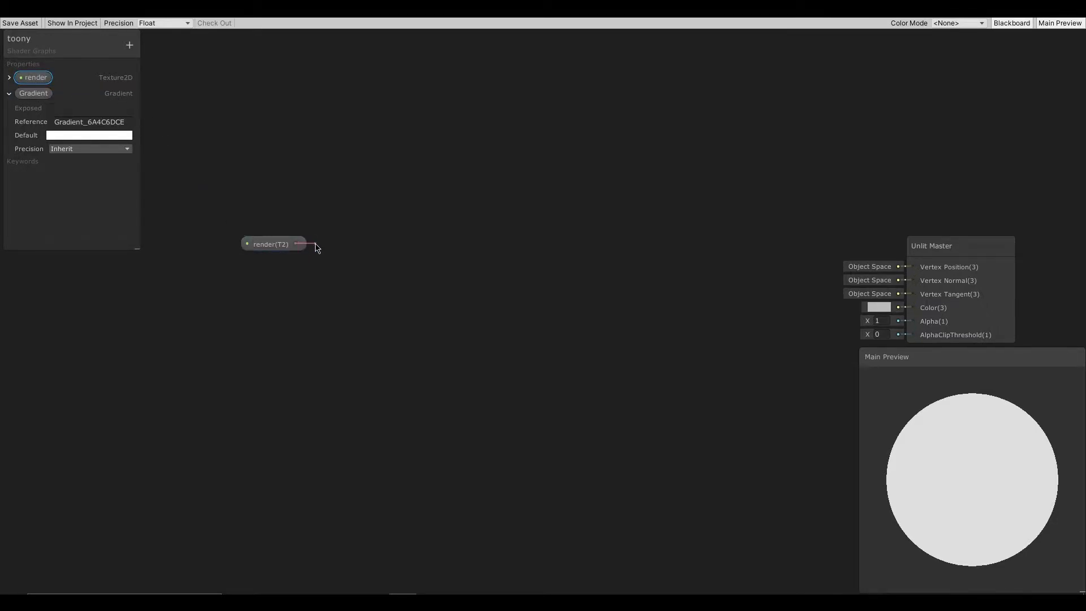
Step: Sample the render texture, feed its RGBA into Sample Gradient's Time, and default render to renderer
click(316, 247)
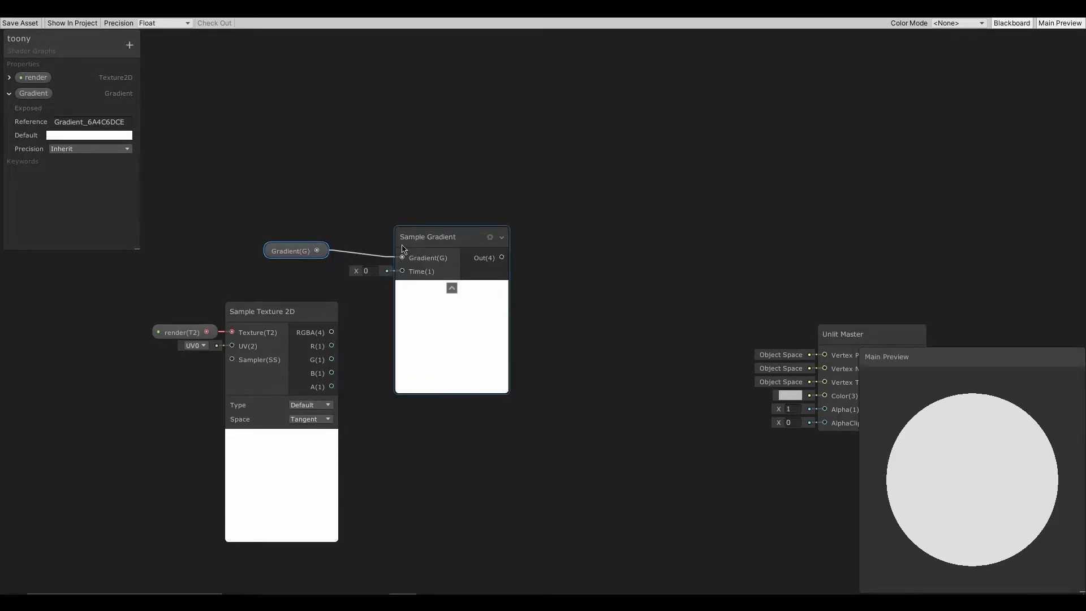
drag(427, 236, 381, 228)
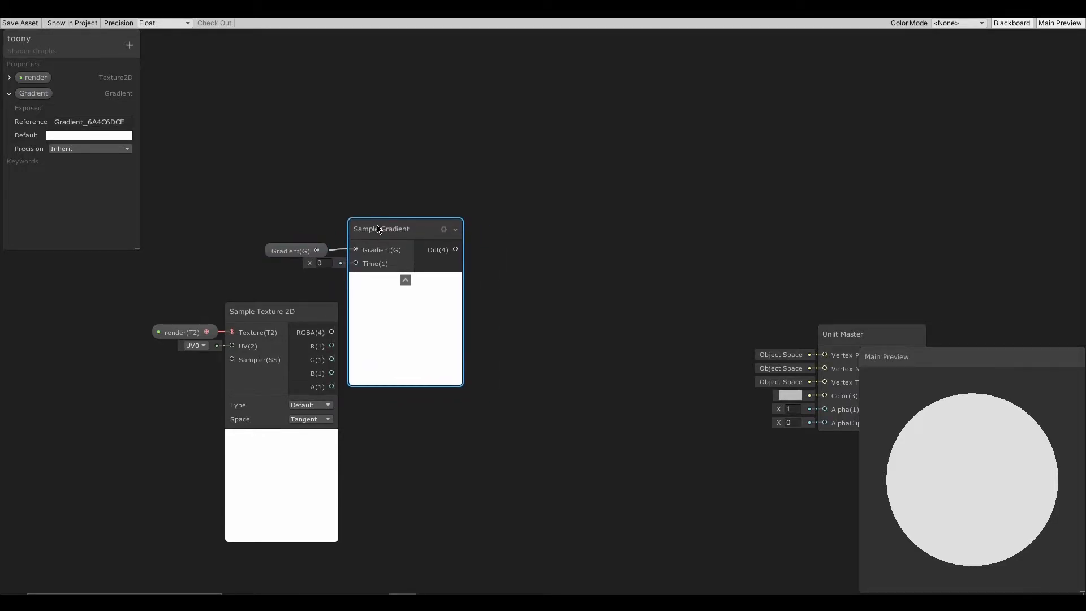
drag(381, 228, 406, 257)
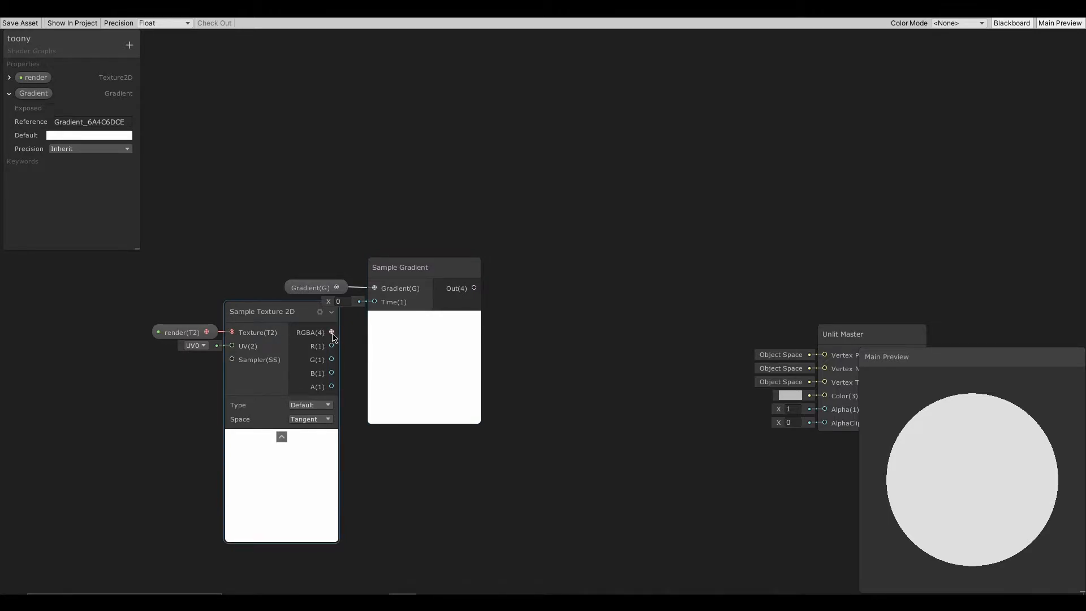
drag(332, 333, 375, 301)
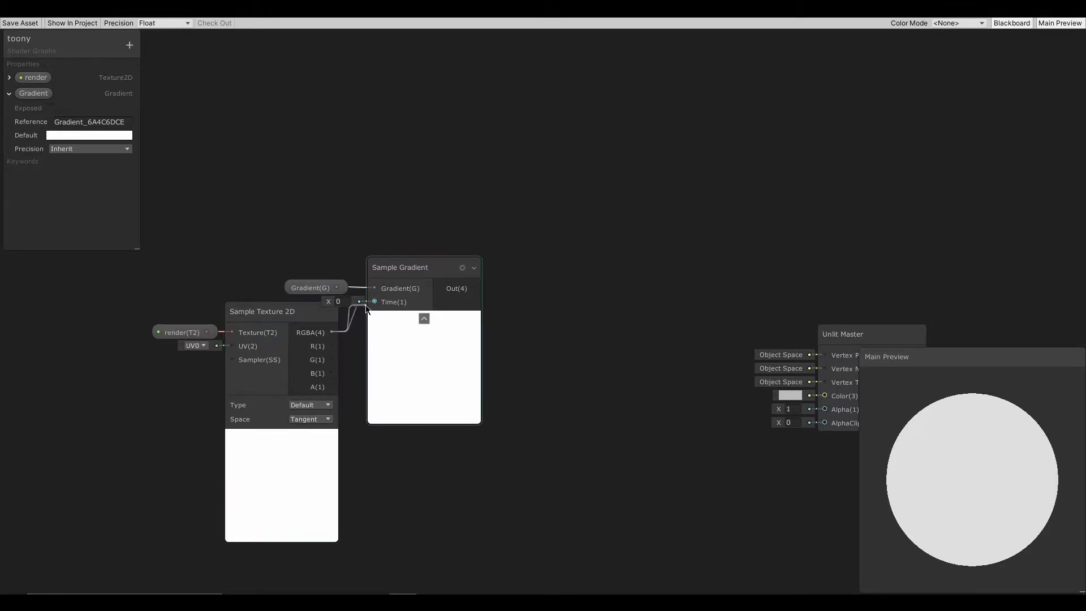
click(399, 267)
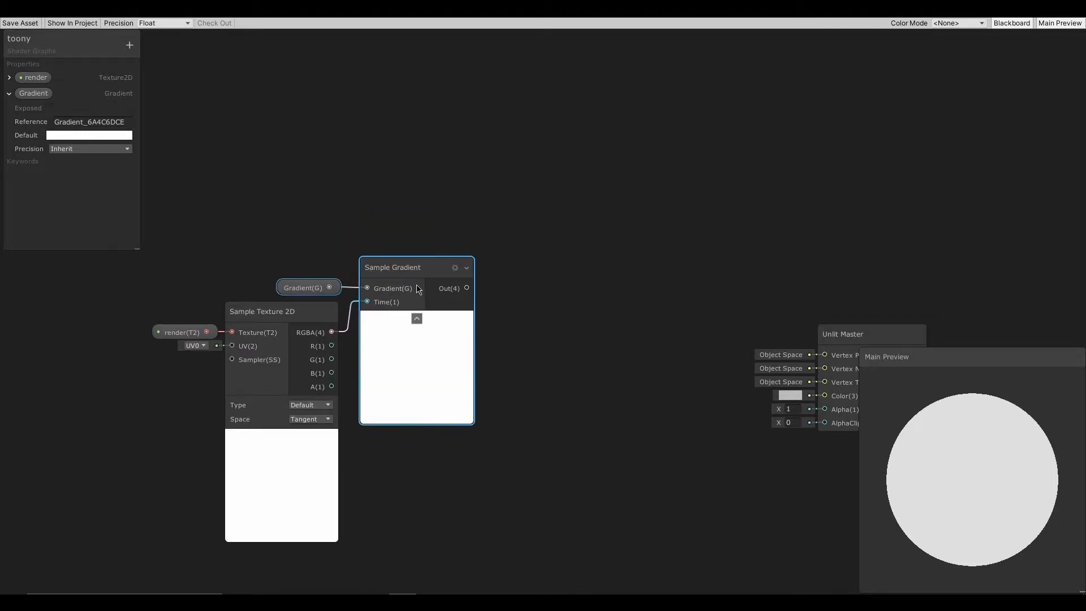
click(301, 289)
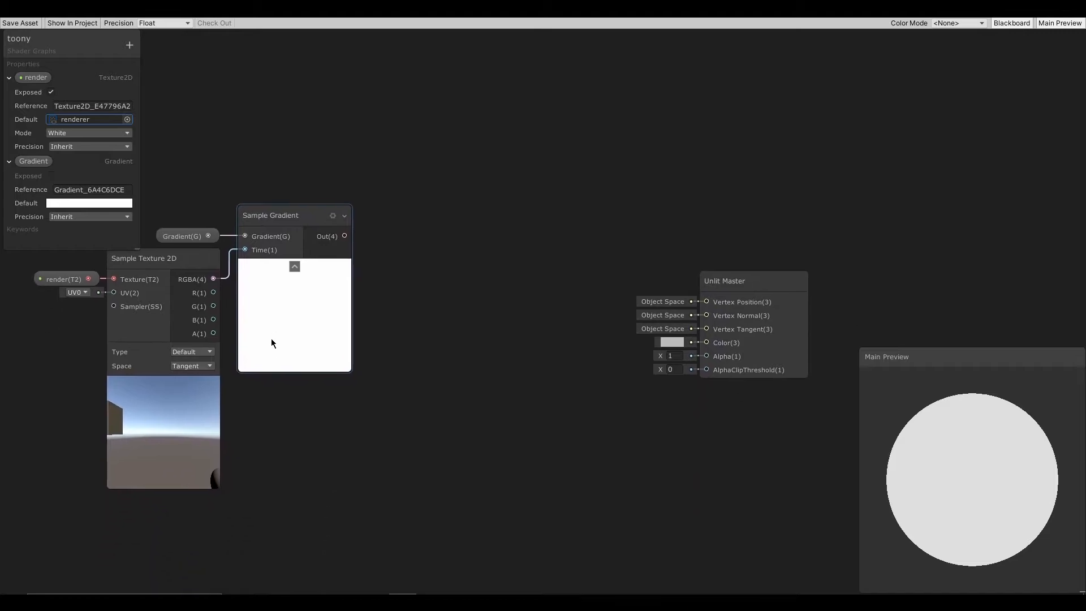
Step: Set the Gradient default to a Fixed black-grey-white ramp with steps near 30 and 27 percent
click(88, 203)
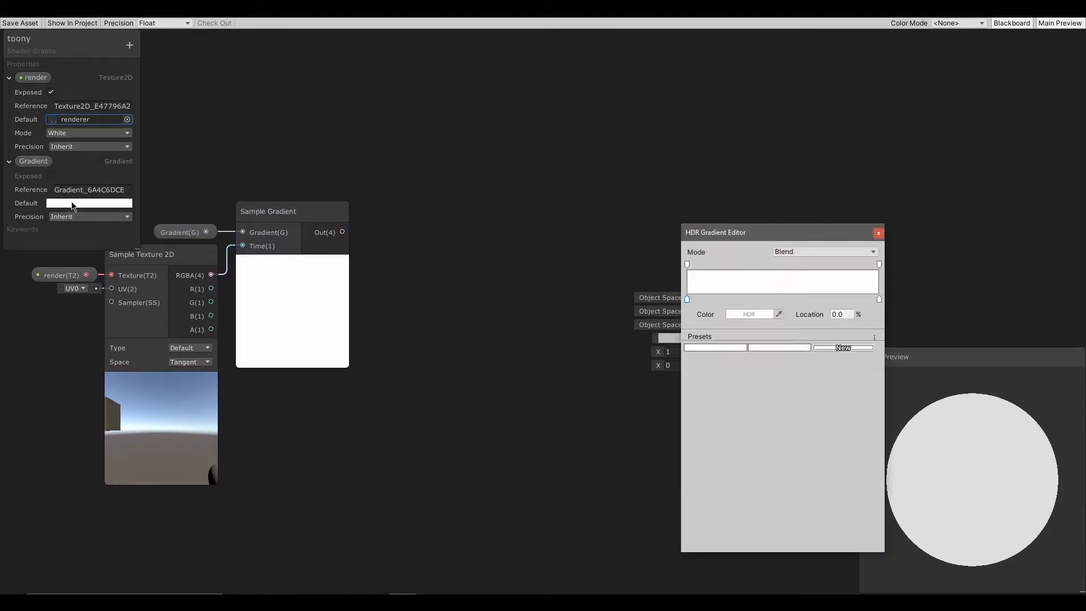
mouse_move(708, 204)
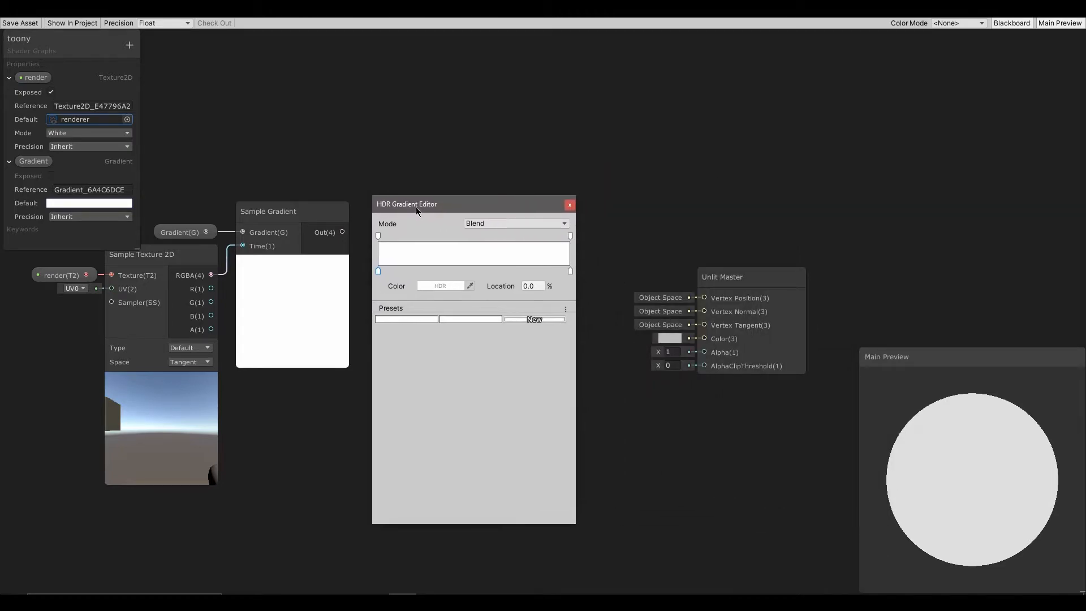
drag(406, 203, 394, 210)
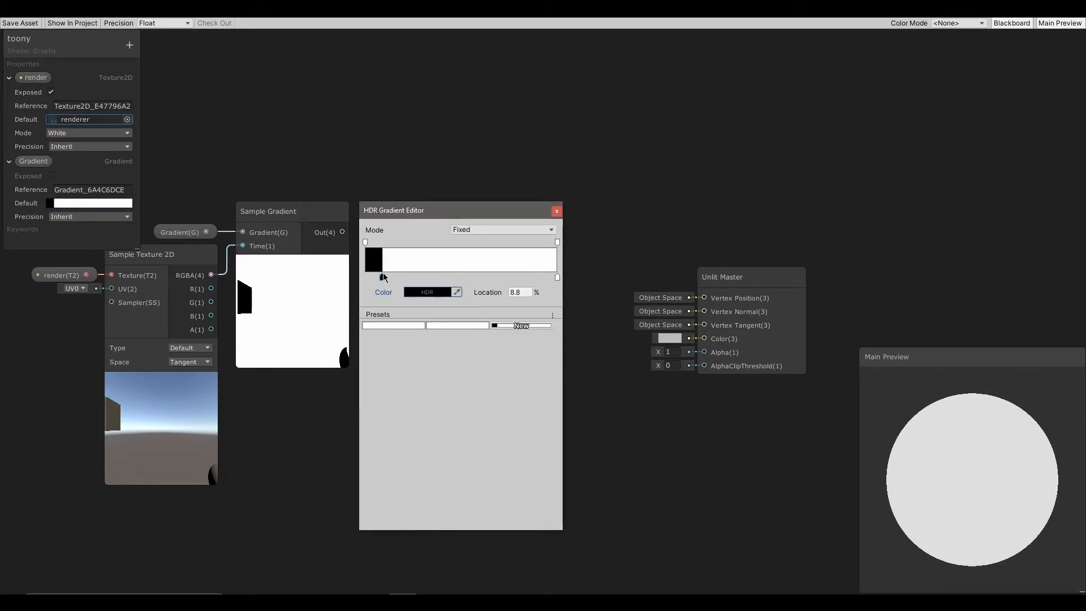
drag(384, 276, 422, 276)
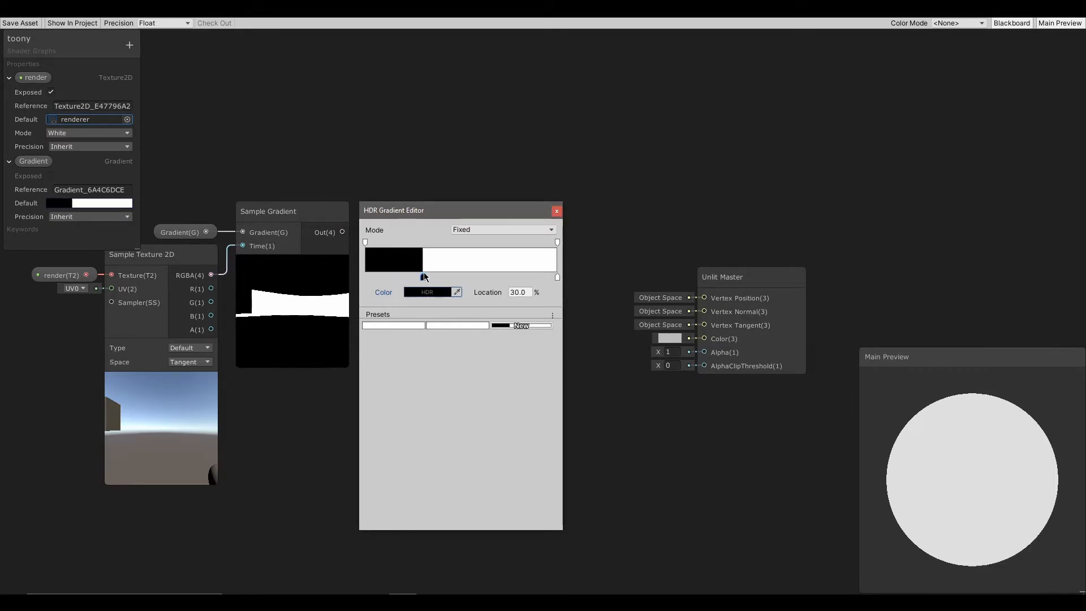
drag(424, 276, 392, 276)
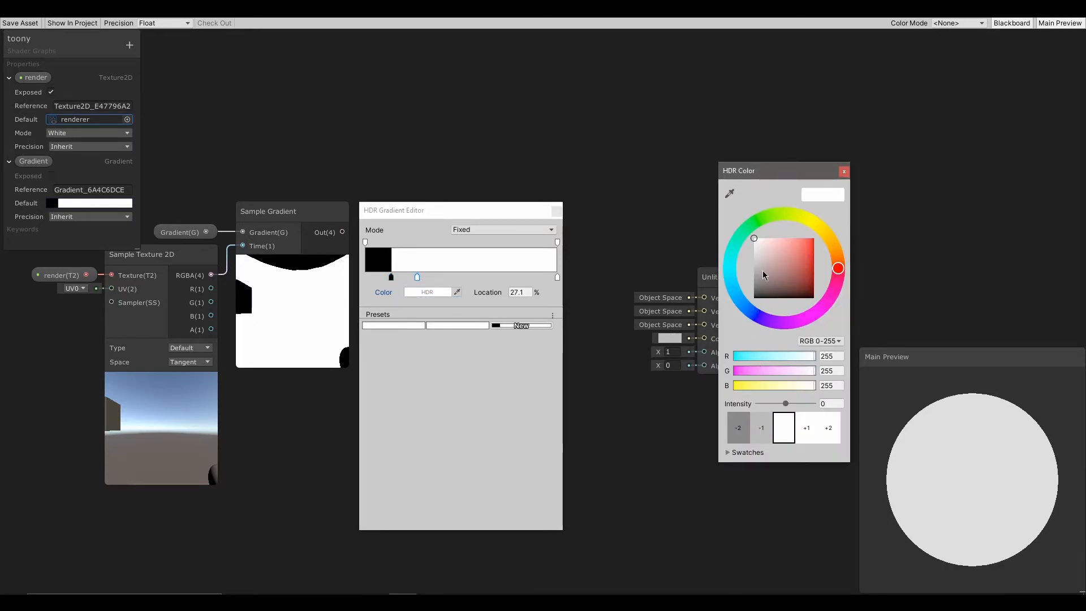
click(844, 171)
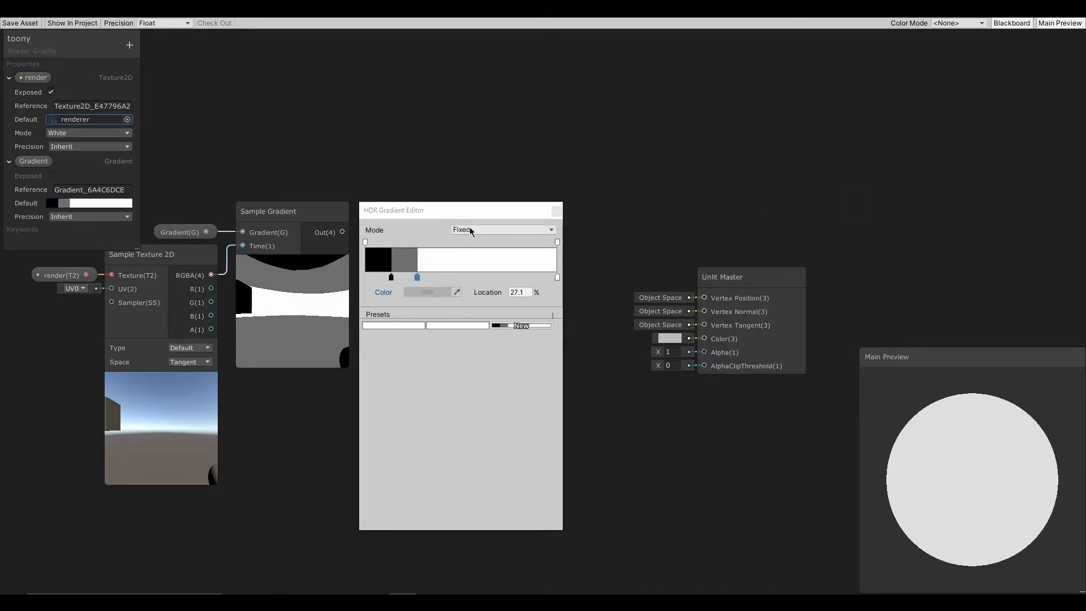
click(502, 229)
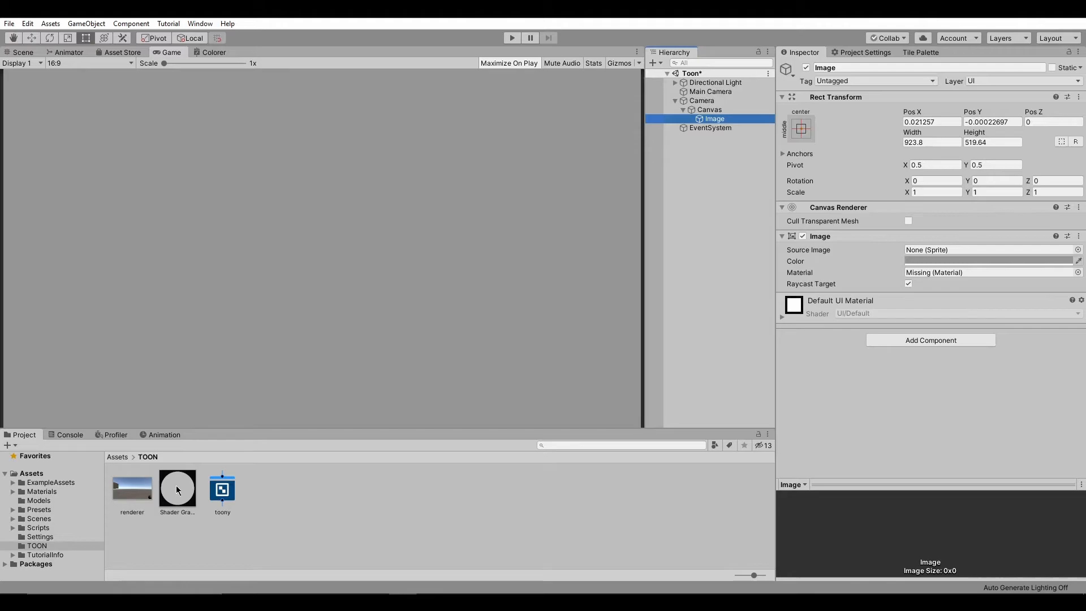
Step: Assign the Shader Graphs_toony material to the Canvas Image's Material field
drag(177, 488, 970, 273)
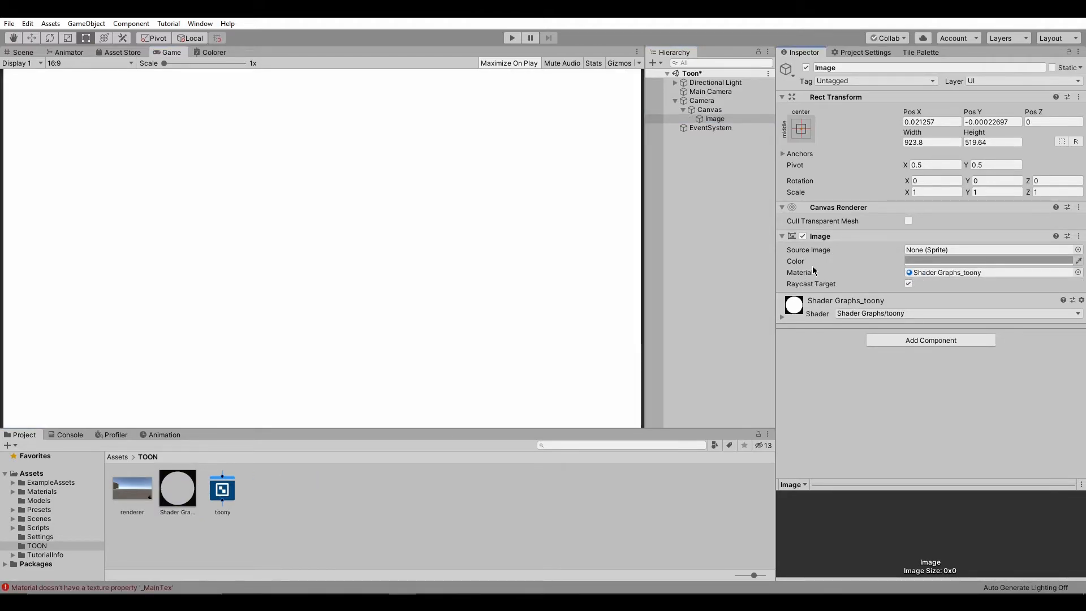
click(177, 487)
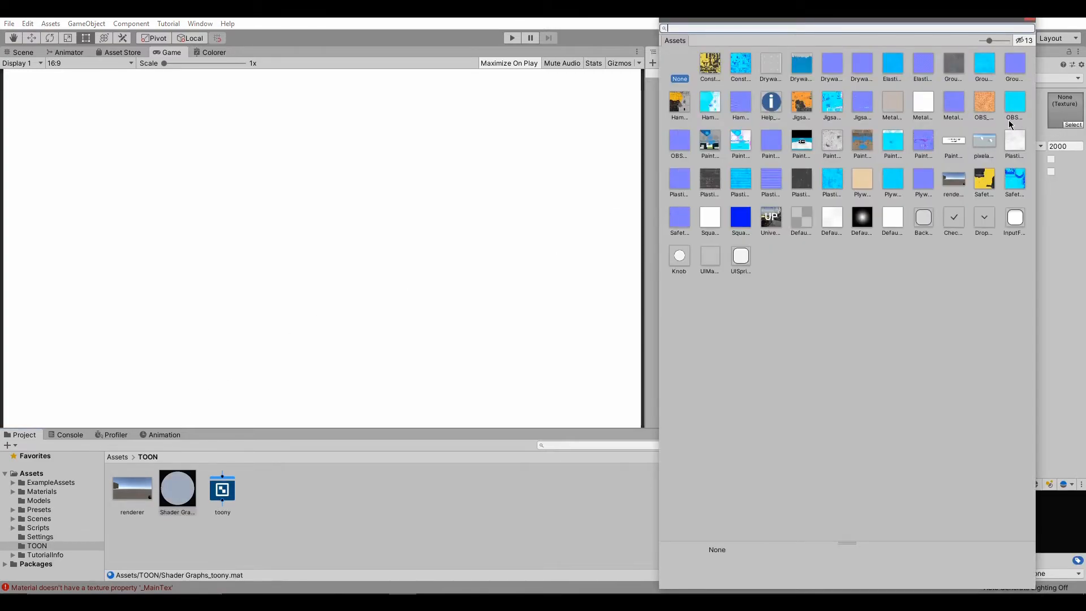
Step: Pick the renderer render texture as the toony material's texture
text(render)
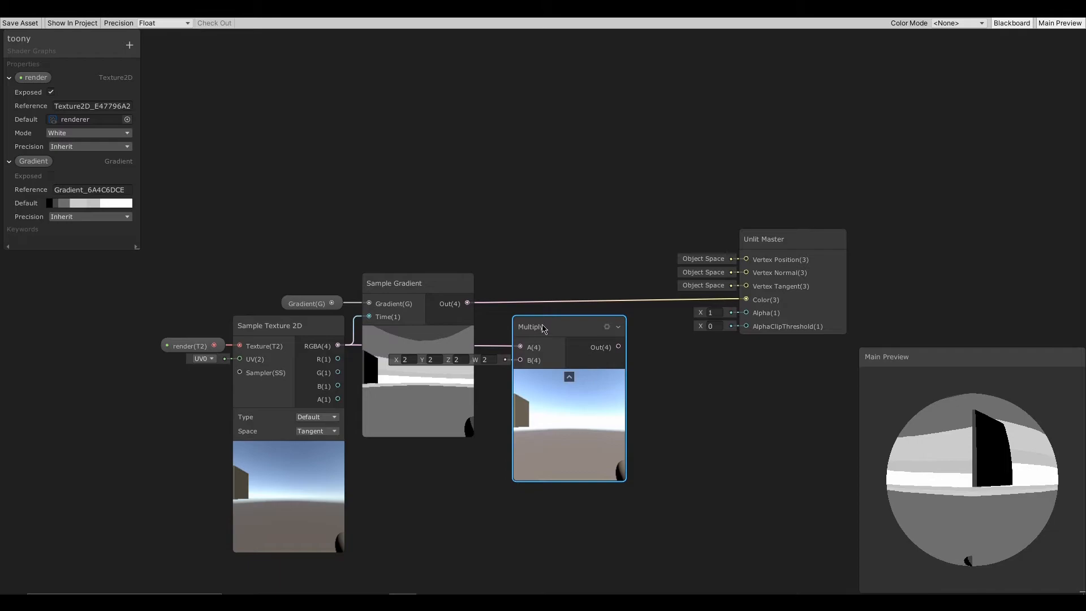
Step: Multiply the gradient output with the render texture and route the product to Unlit Master Color
drag(568, 326, 544, 326)
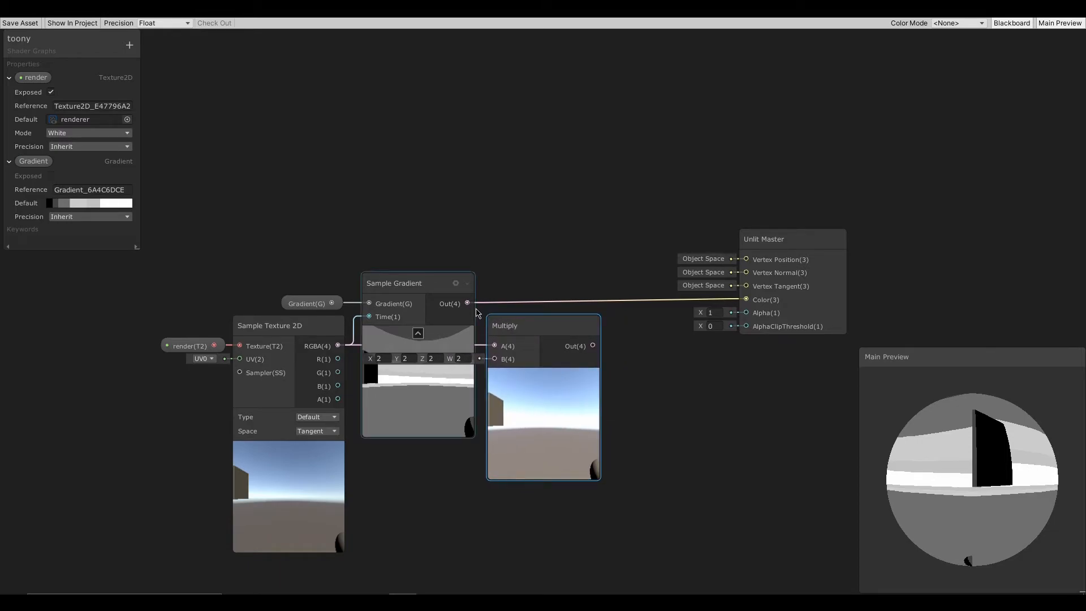
drag(468, 303, 494, 358)
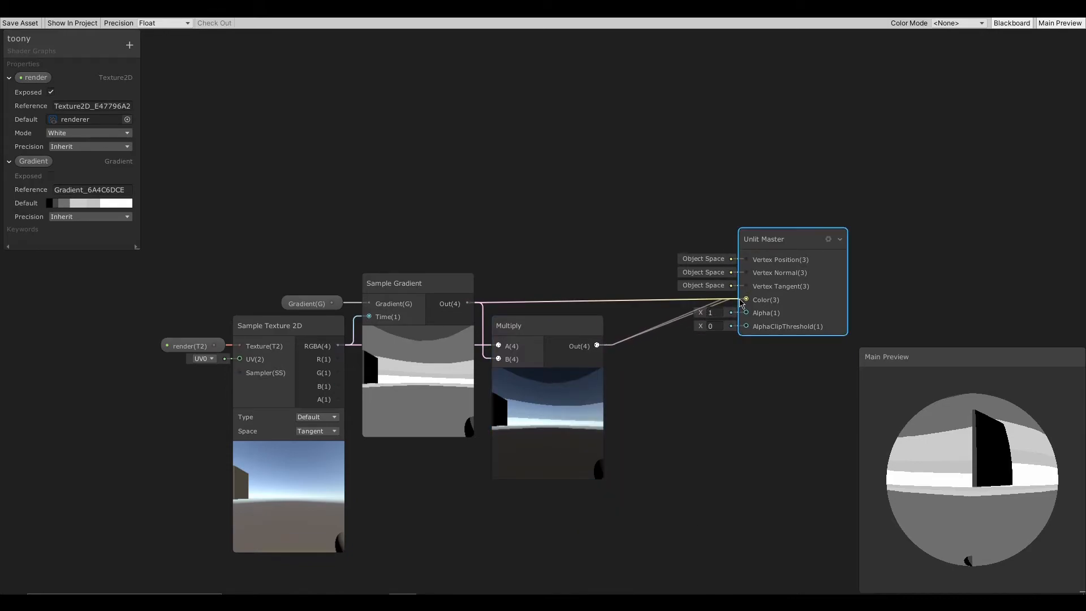
drag(763, 239, 692, 279)
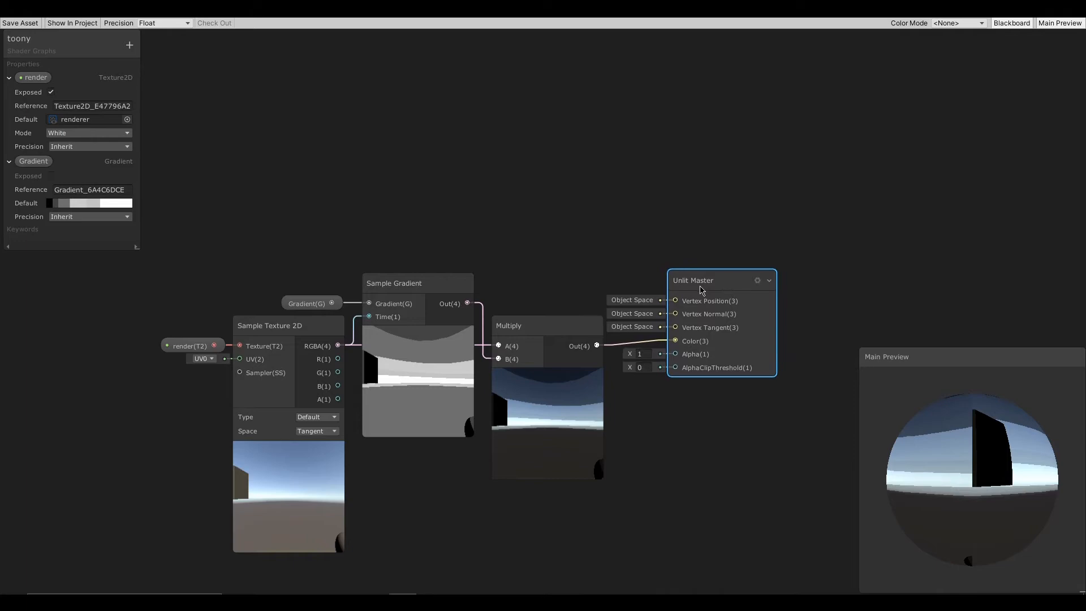